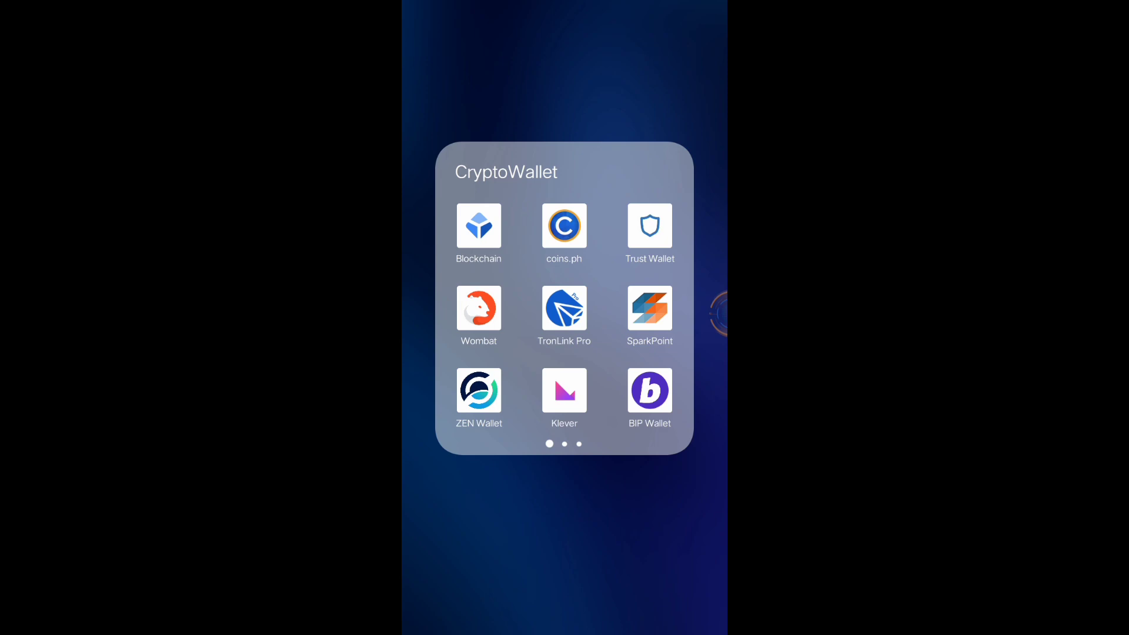
Launch Trust Wallet from the CryptoWallet folder and show its Settings page.
click(649, 225)
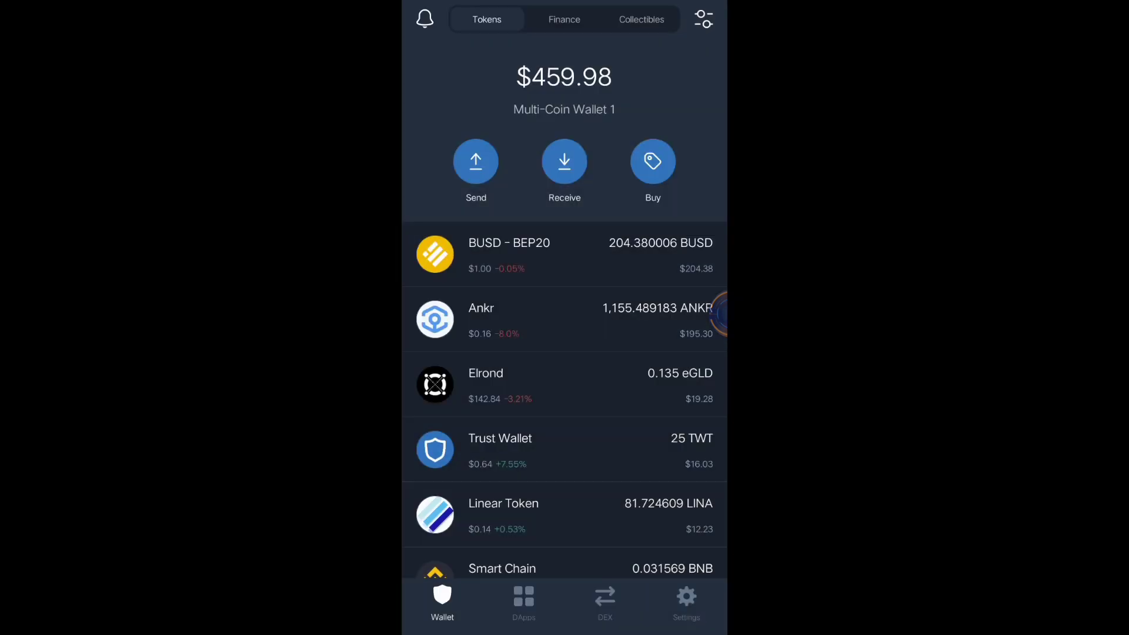
click(686, 597)
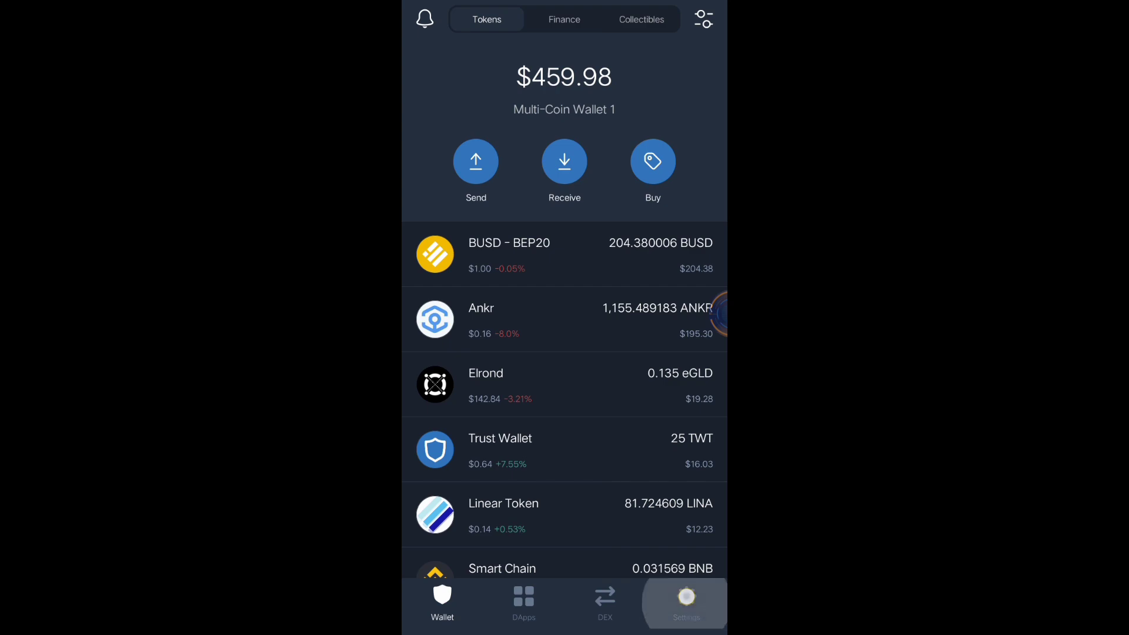
click(685, 603)
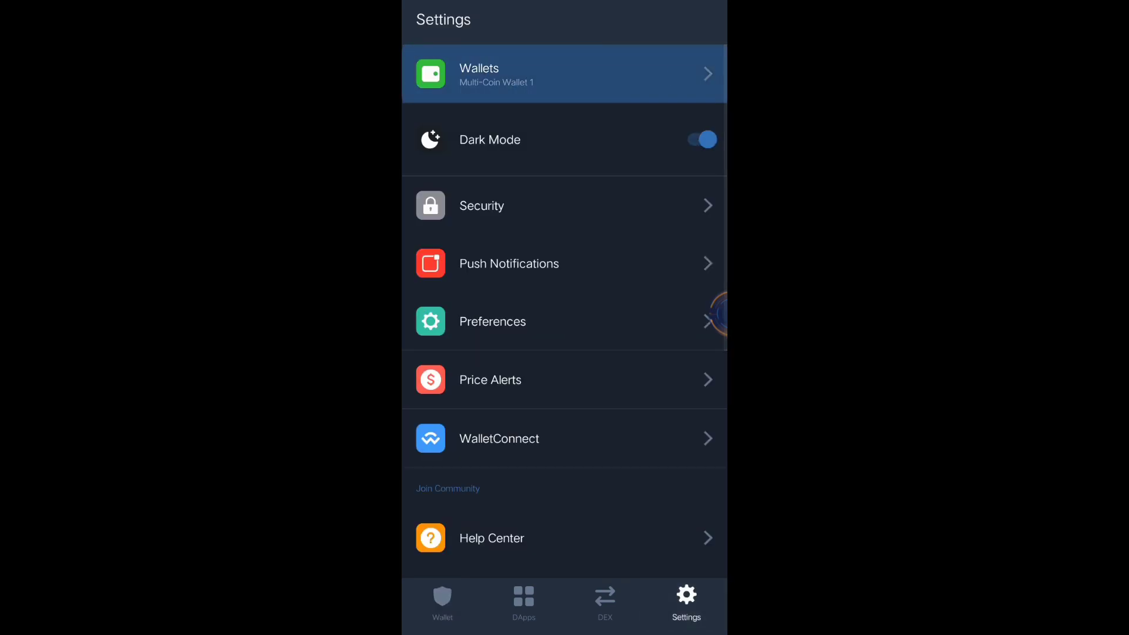
Browse the Wallets list and select Multi-Coin Wallet 1 as the active wallet.
click(565, 73)
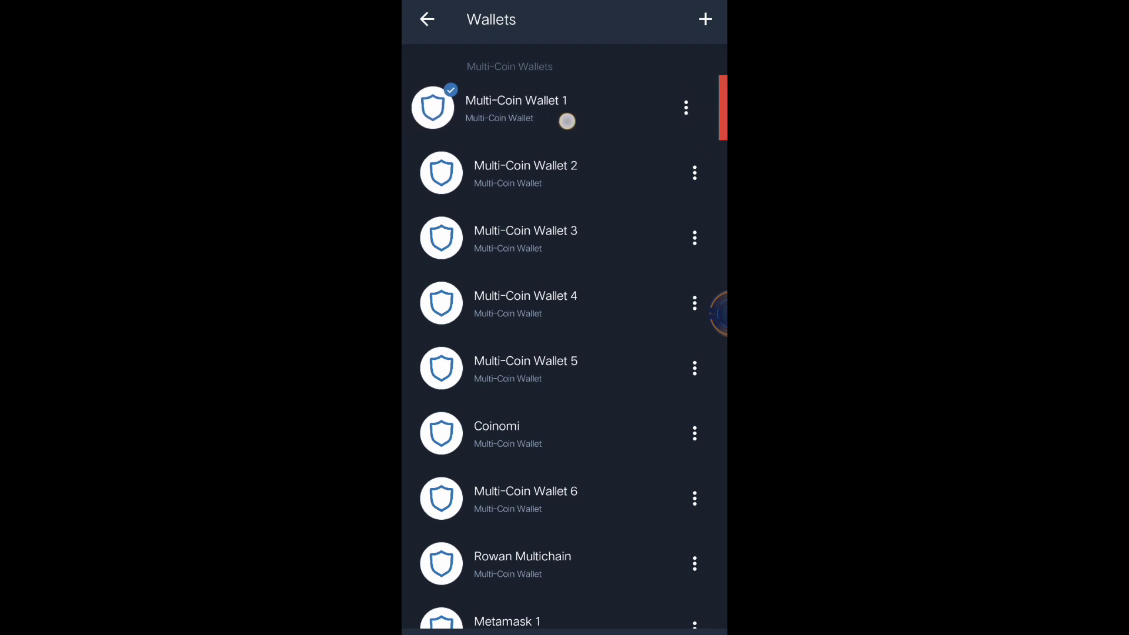
scroll(down, 3)
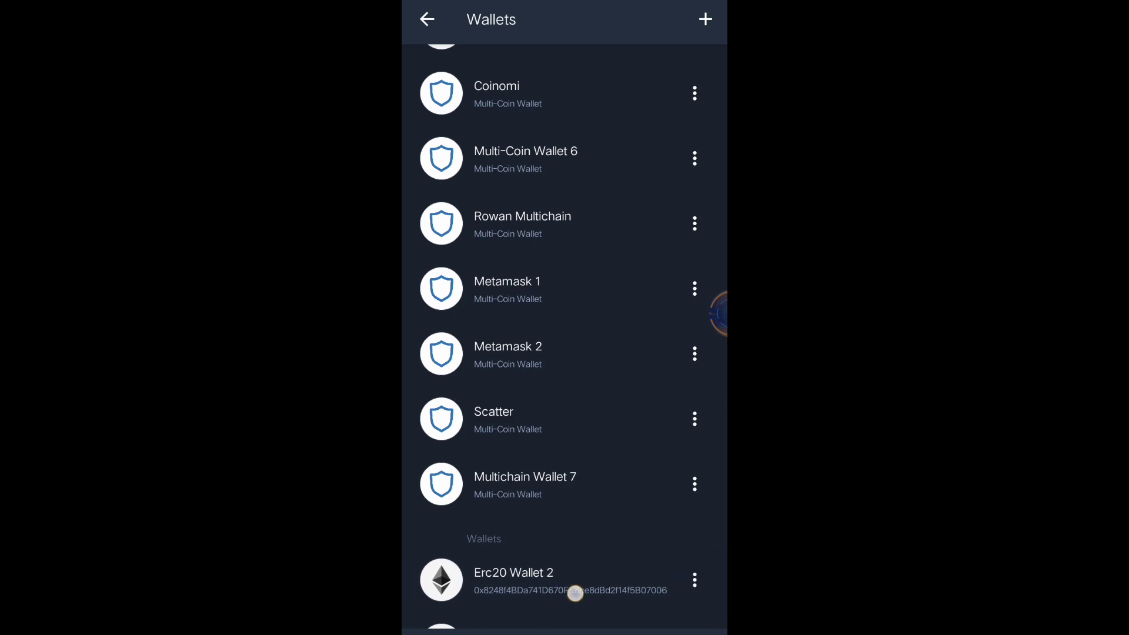
scroll(up, 3)
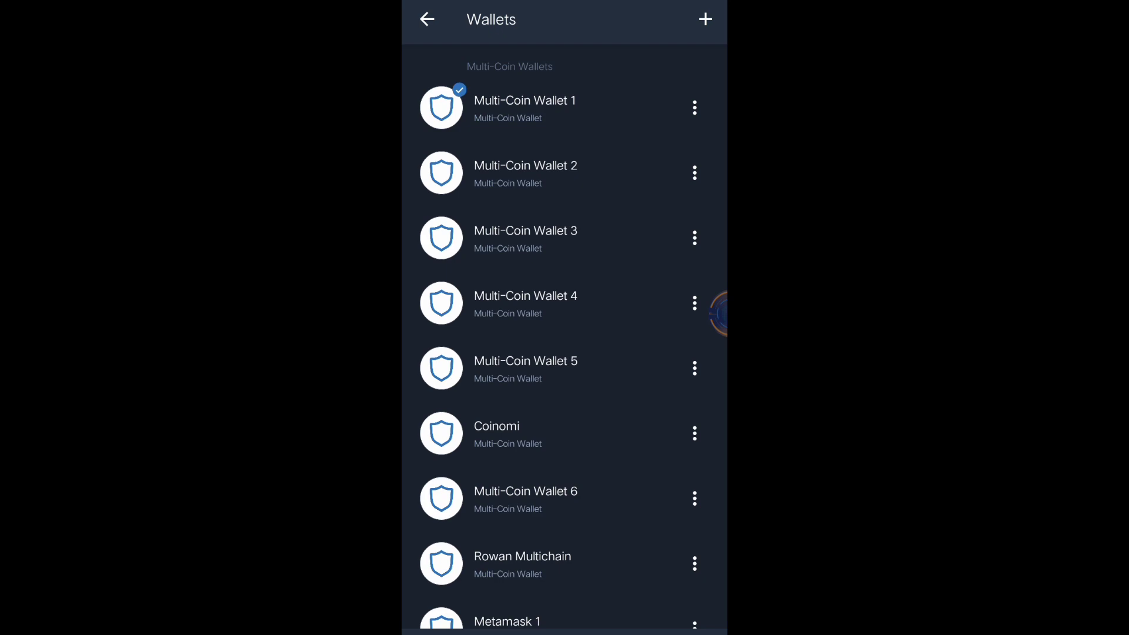
click(524, 107)
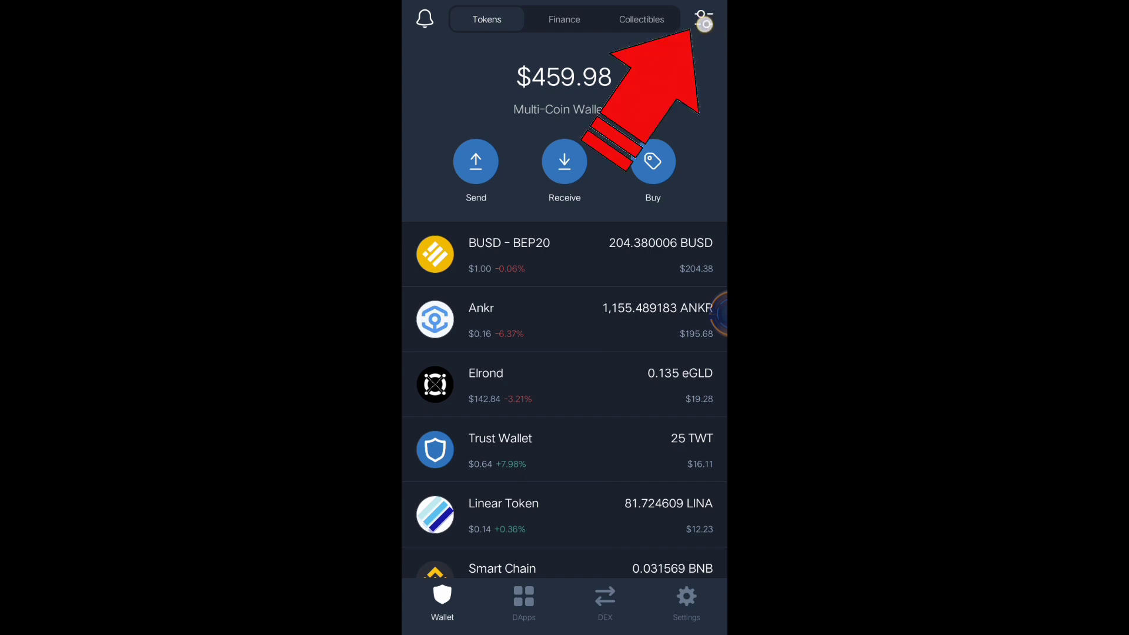
Search Trust Wallet tokens for 'safemoon', finding SafeMoon BEP20 disabled, then switch to CoinGecko.
click(703, 18)
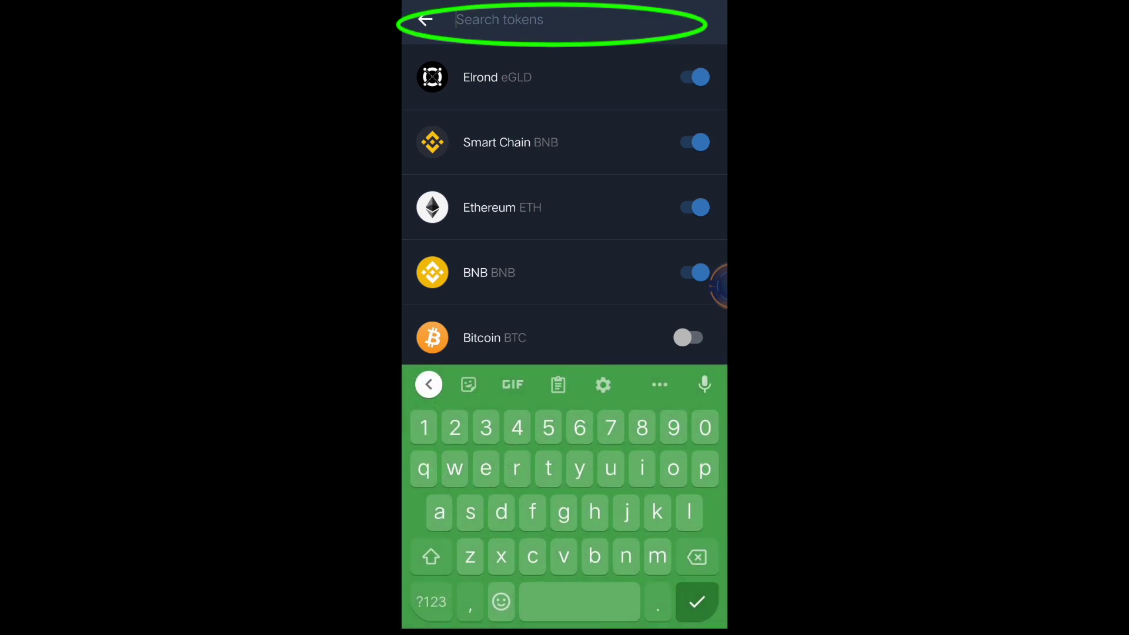
text(safem)
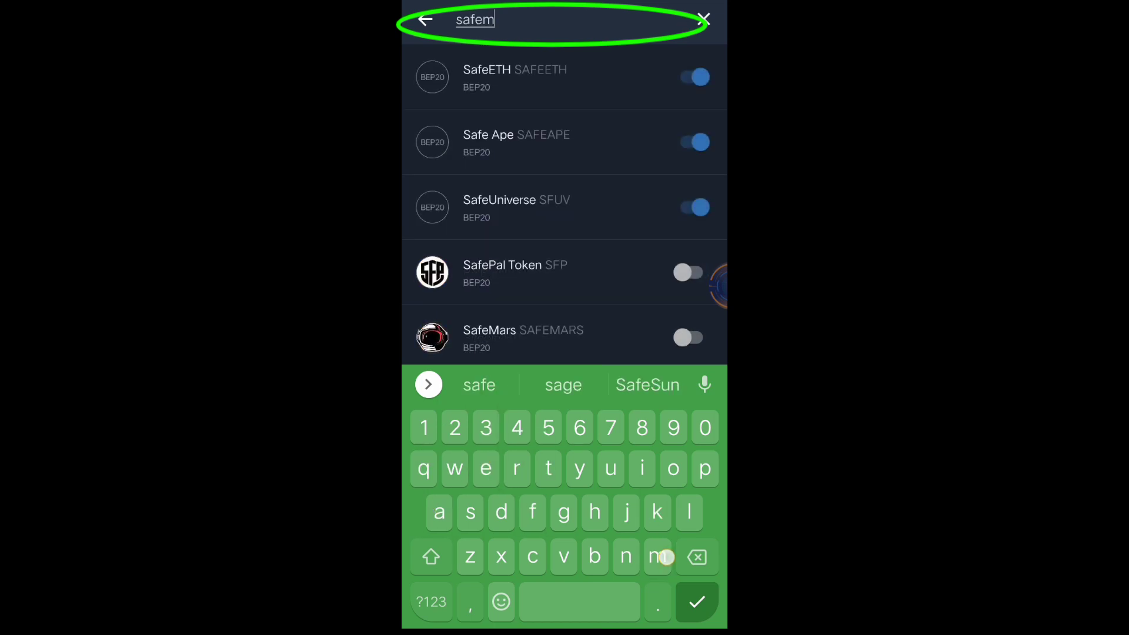
text(oon)
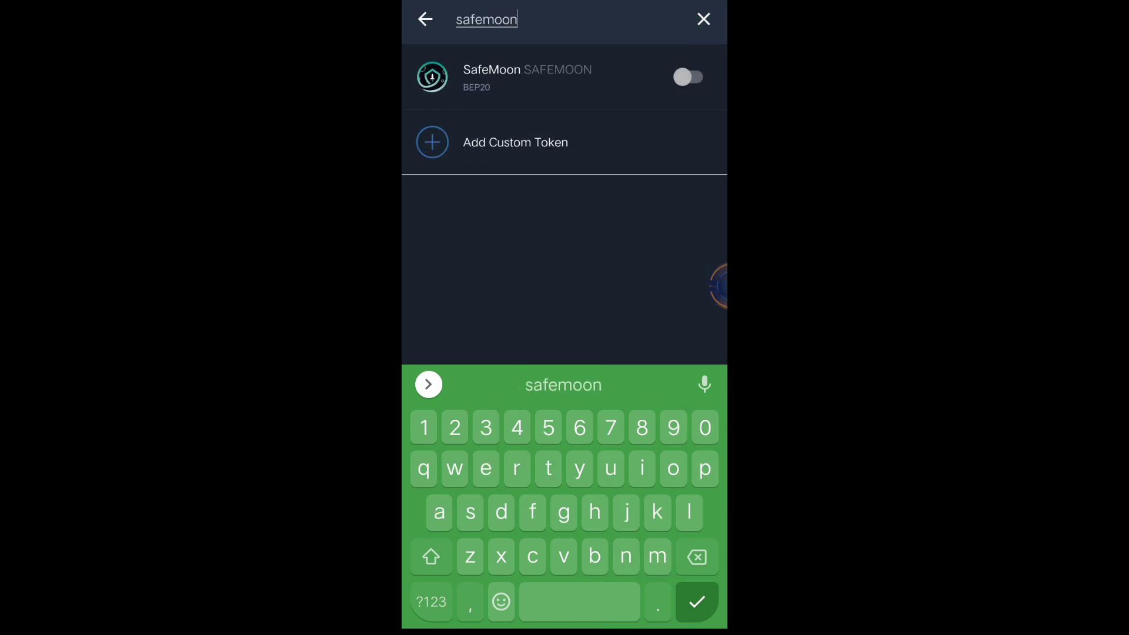
click(696, 601)
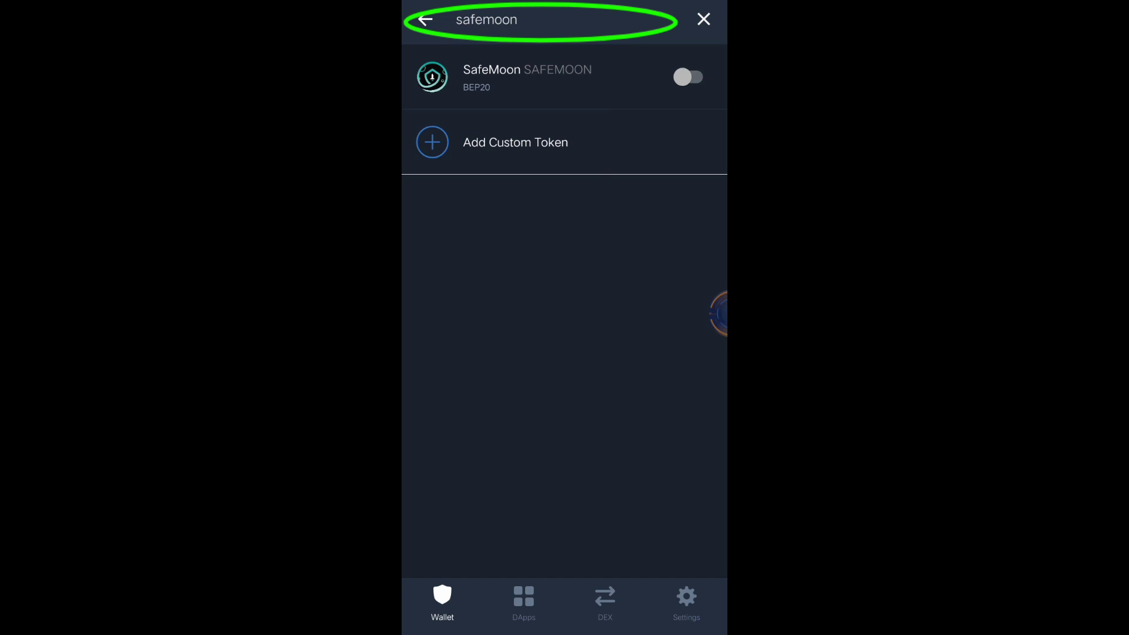
click(703, 19)
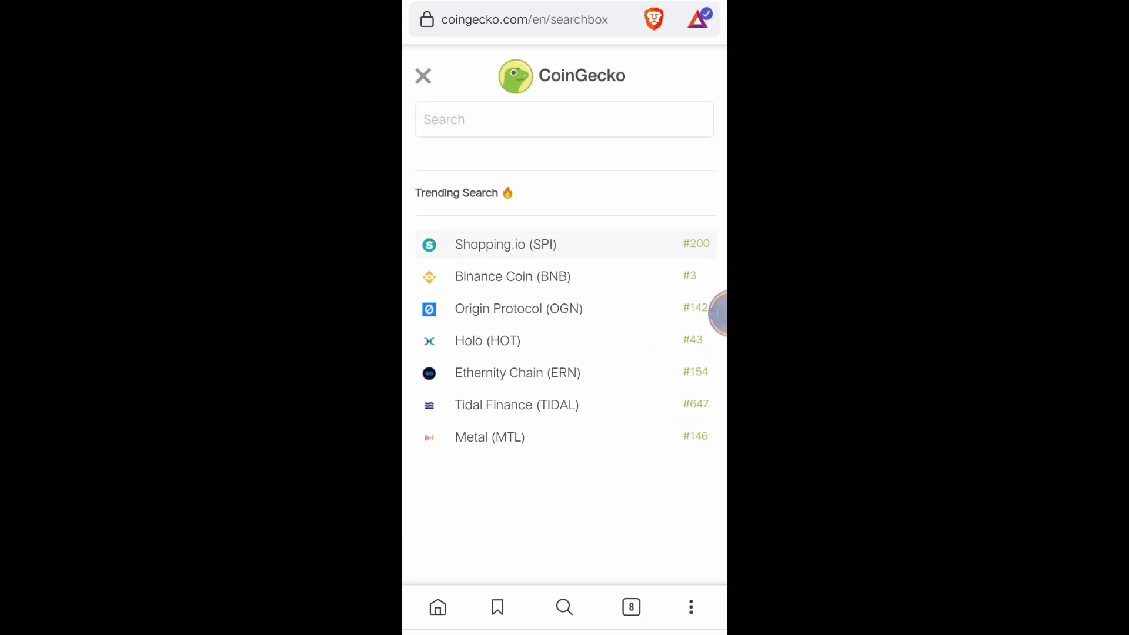
Search CoinGecko for 'safemoon' and copy the BSC contract address from SafeMoon's page.
click(564, 119)
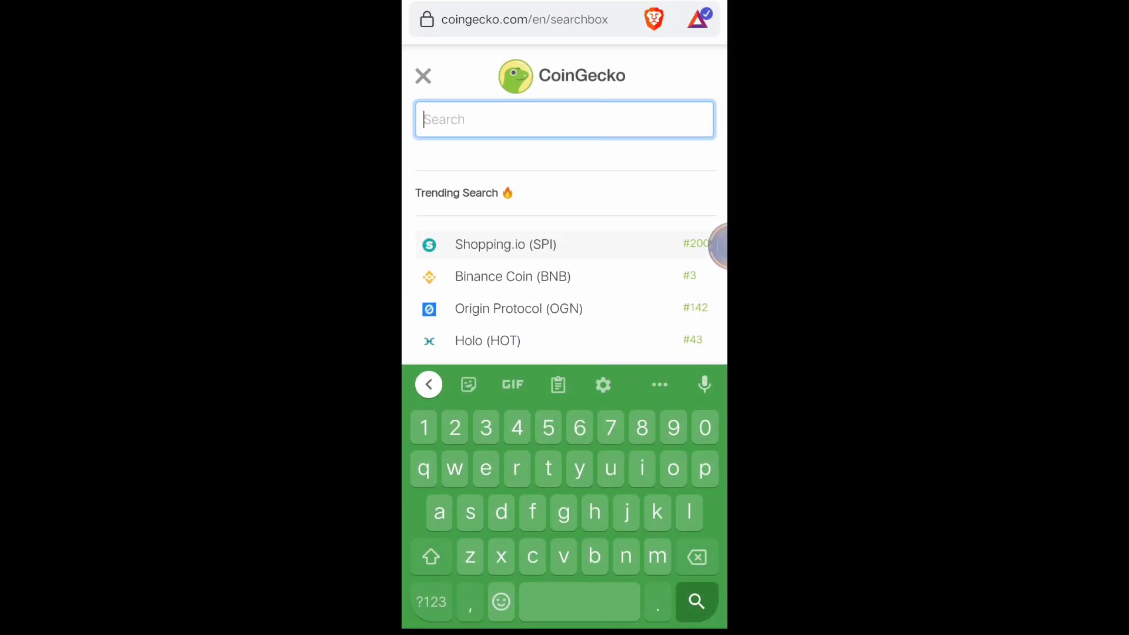
text(safemoon)
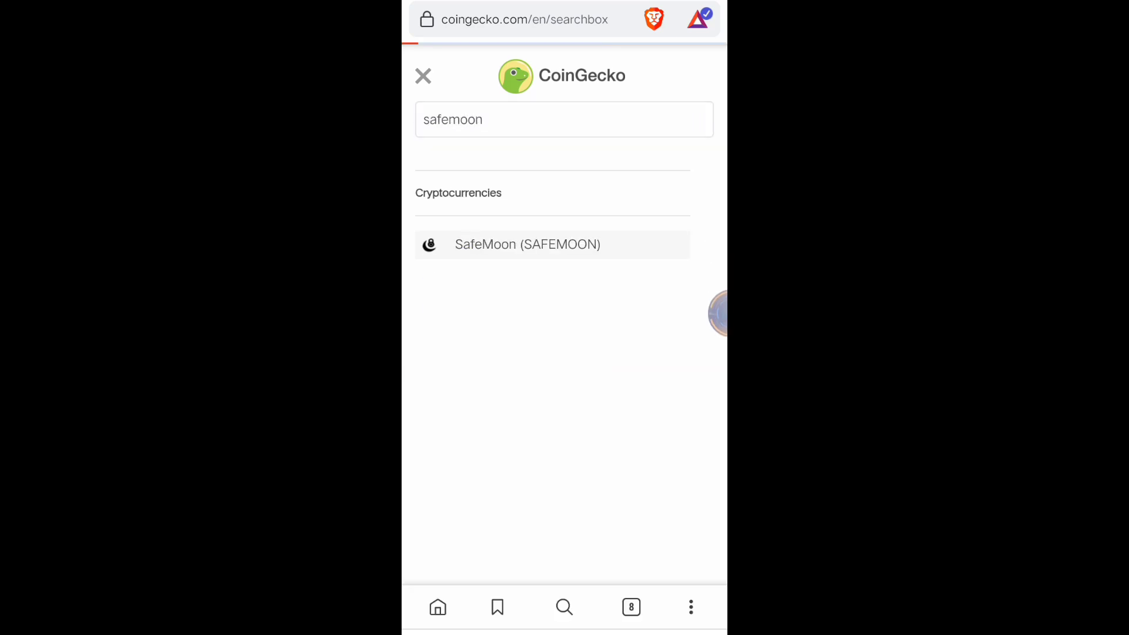
click(528, 244)
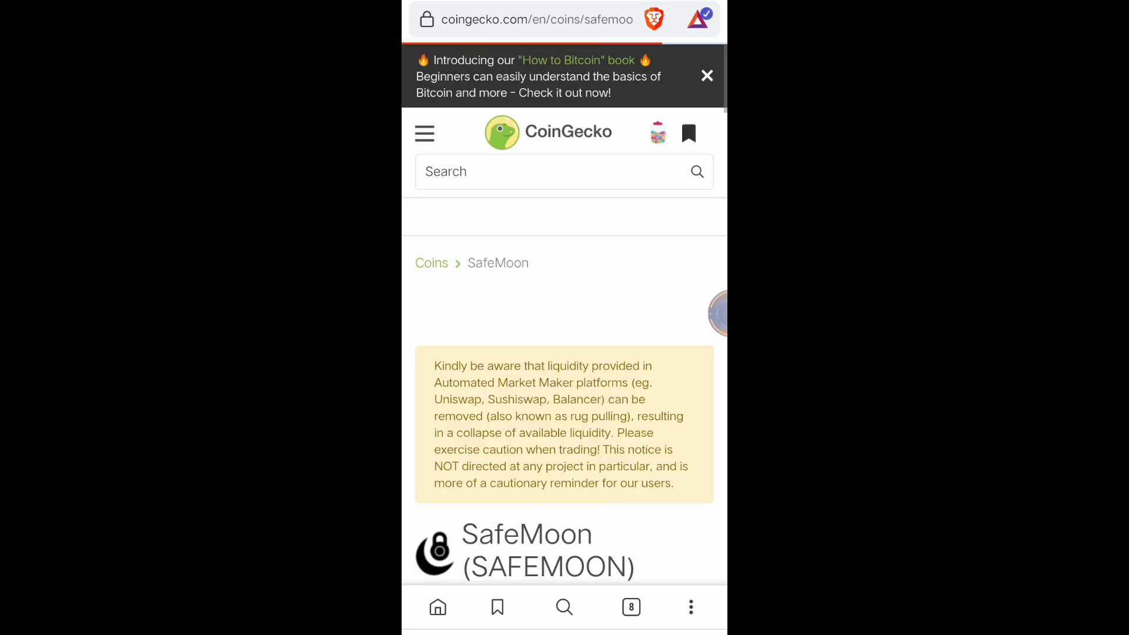
scroll(down, 3)
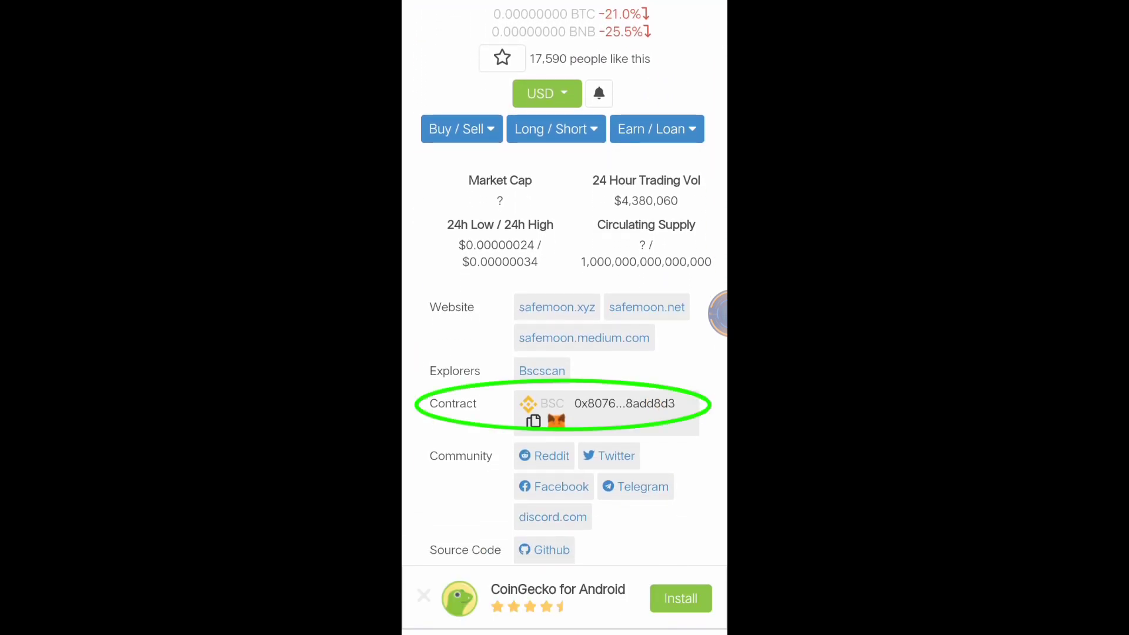
click(534, 420)
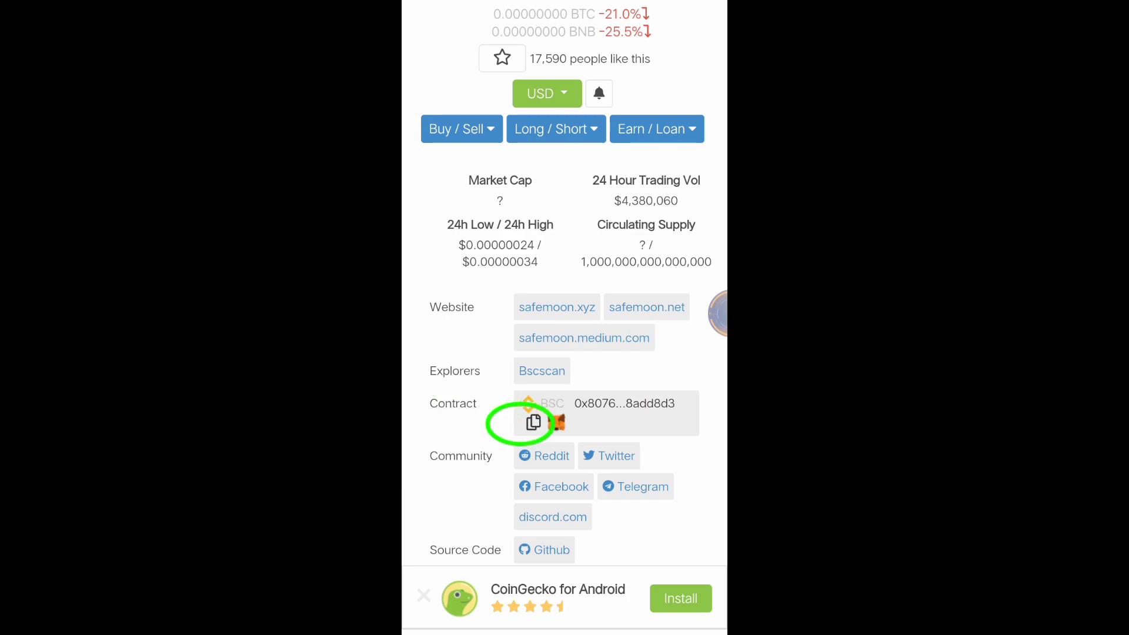
click(533, 423)
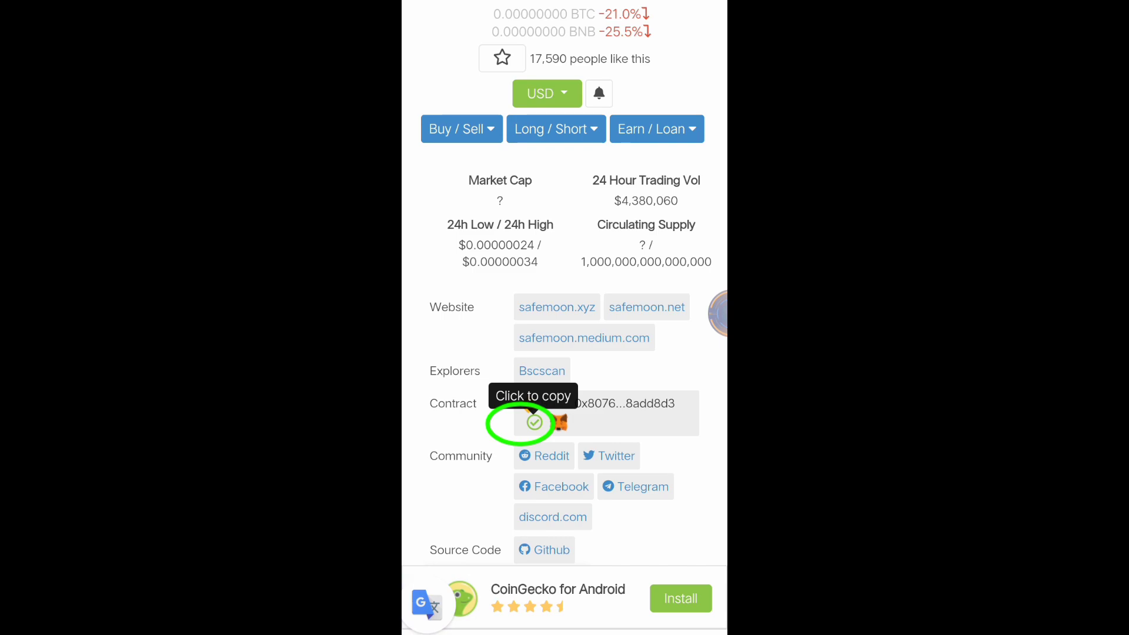
scroll(up, 3)
text(safemoon)
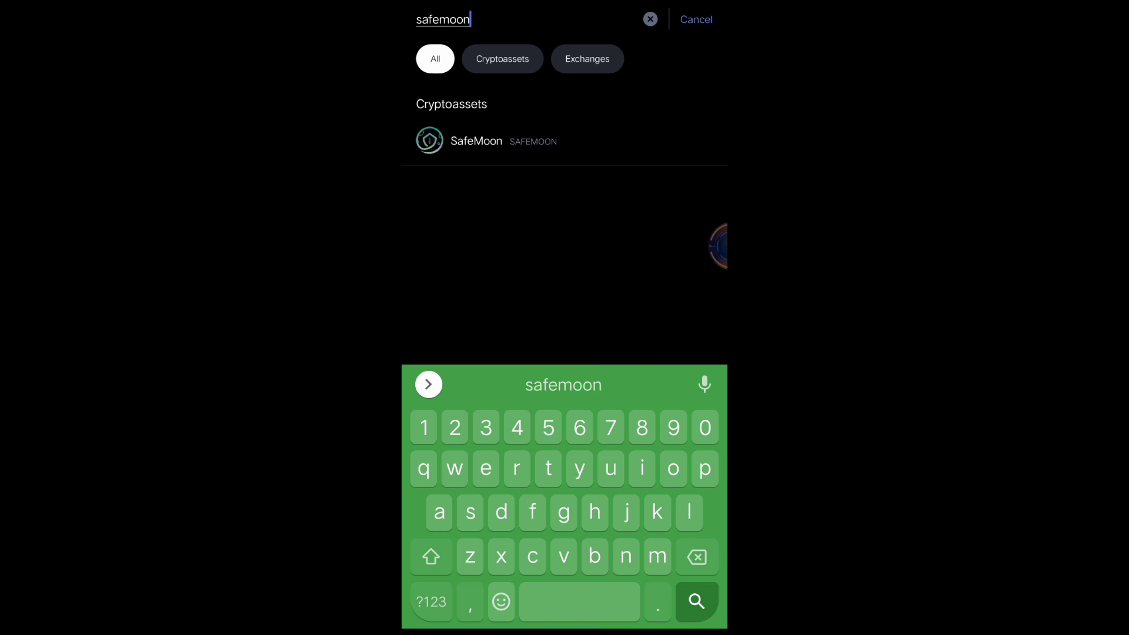
From the SafeMoon search result, copy the Binance Smart Chain address under About SafeMoon.
click(475, 140)
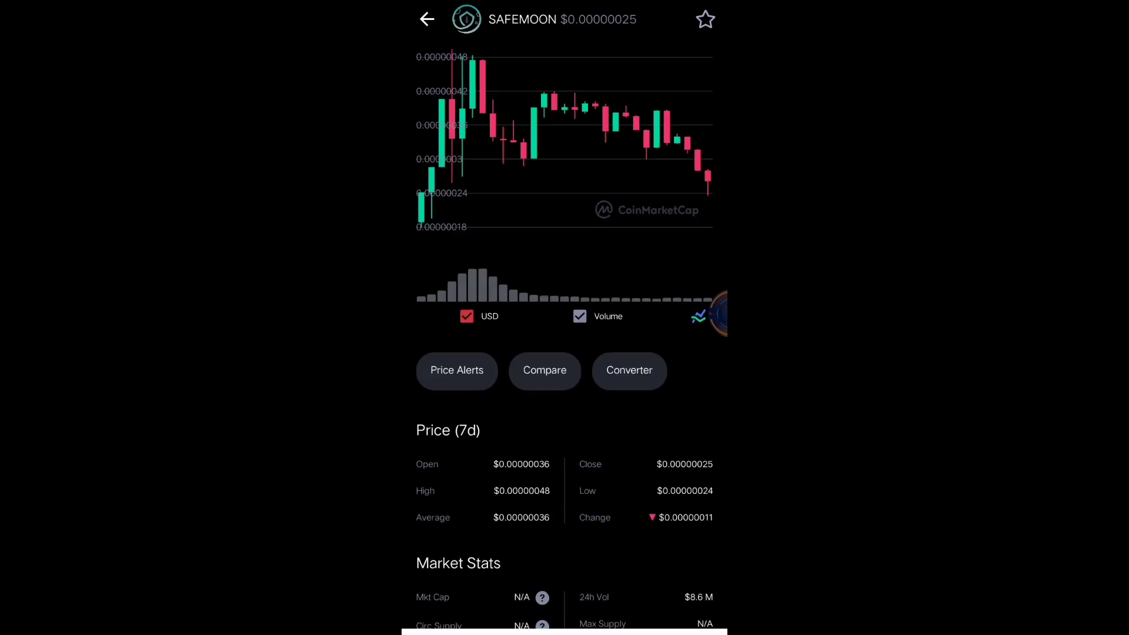
scroll(down, 3)
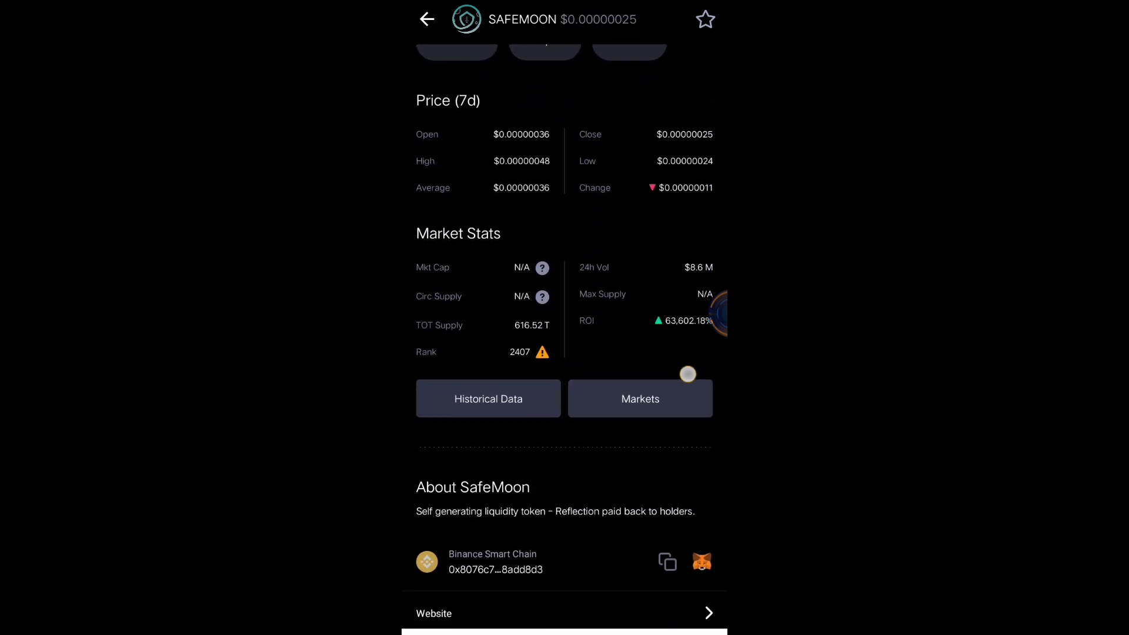
scroll(up, 3)
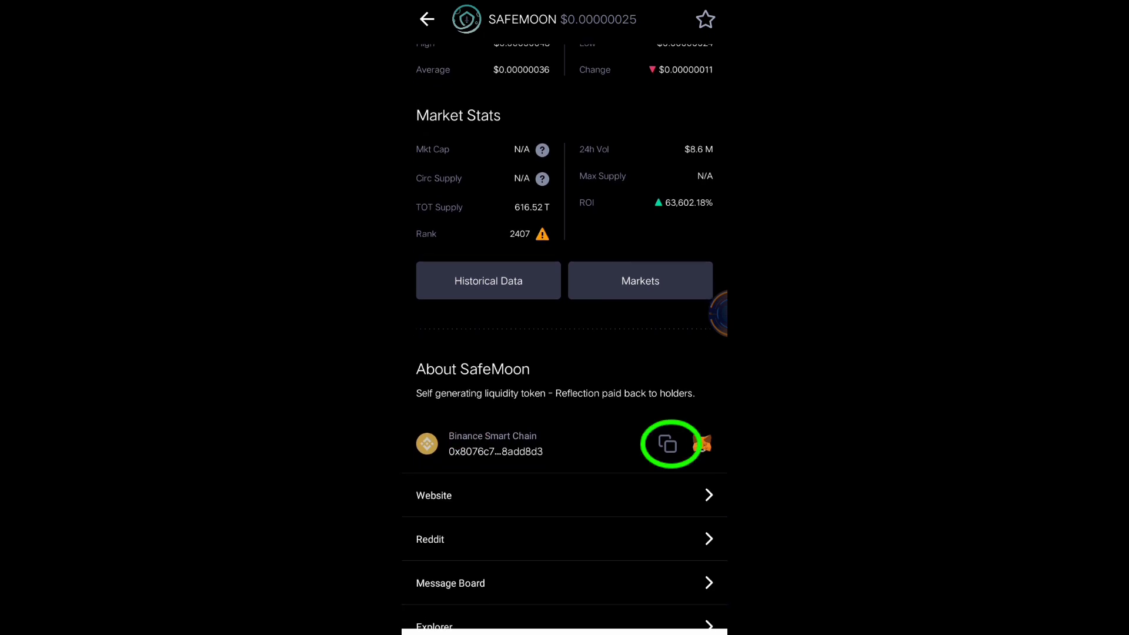
click(666, 445)
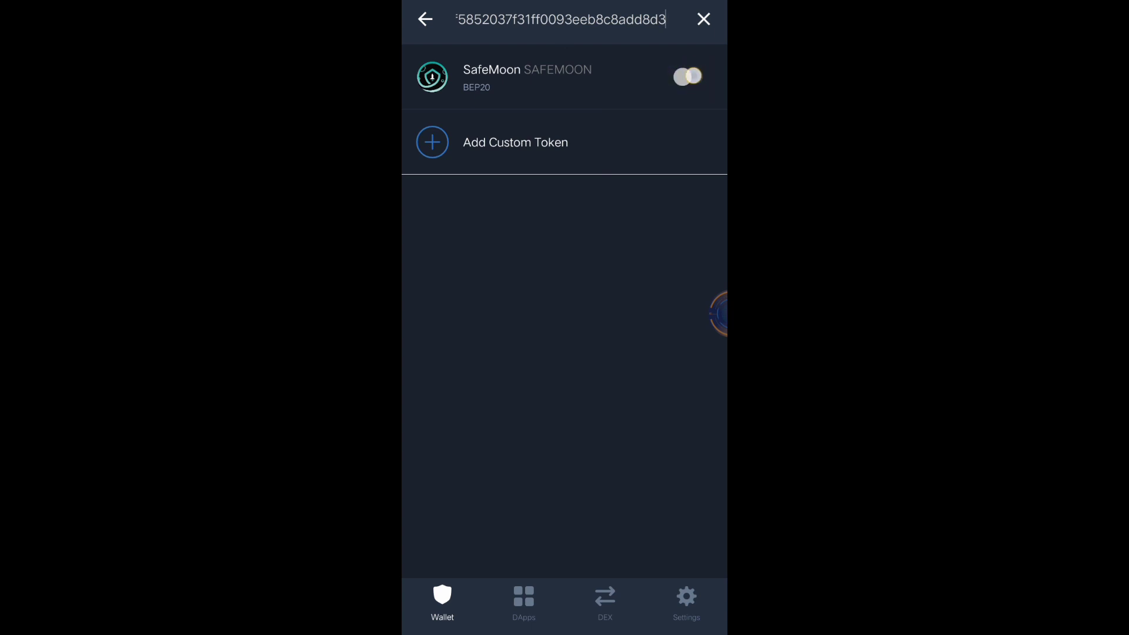
Switch on the SafeMoon BEP20 toggle and scroll the token list to confirm it appears.
click(686, 76)
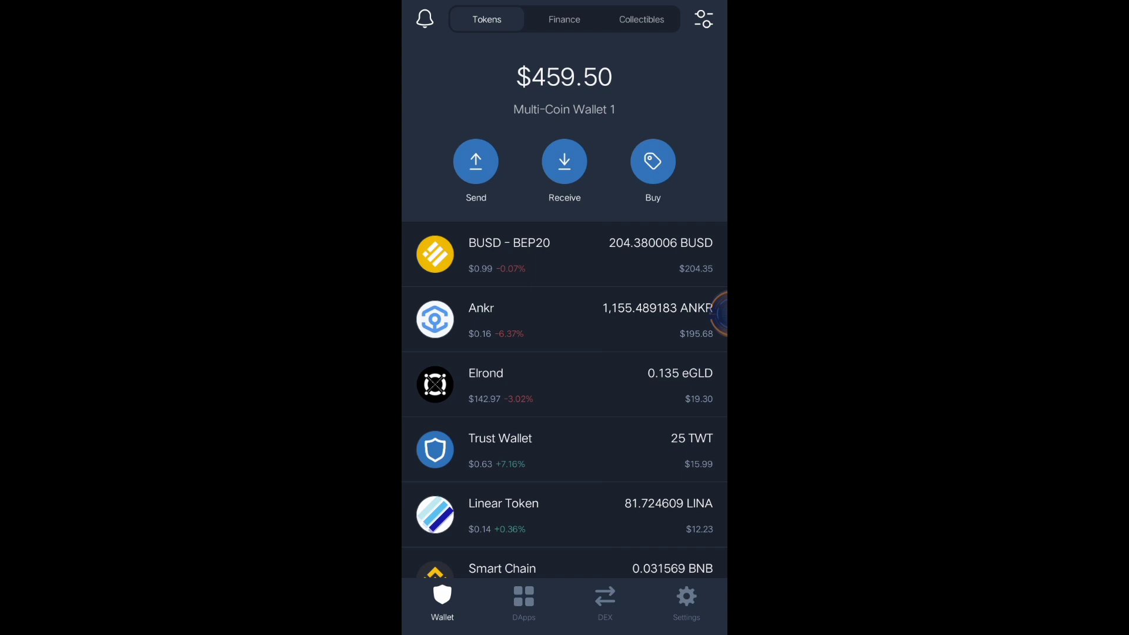
scroll(down, 3)
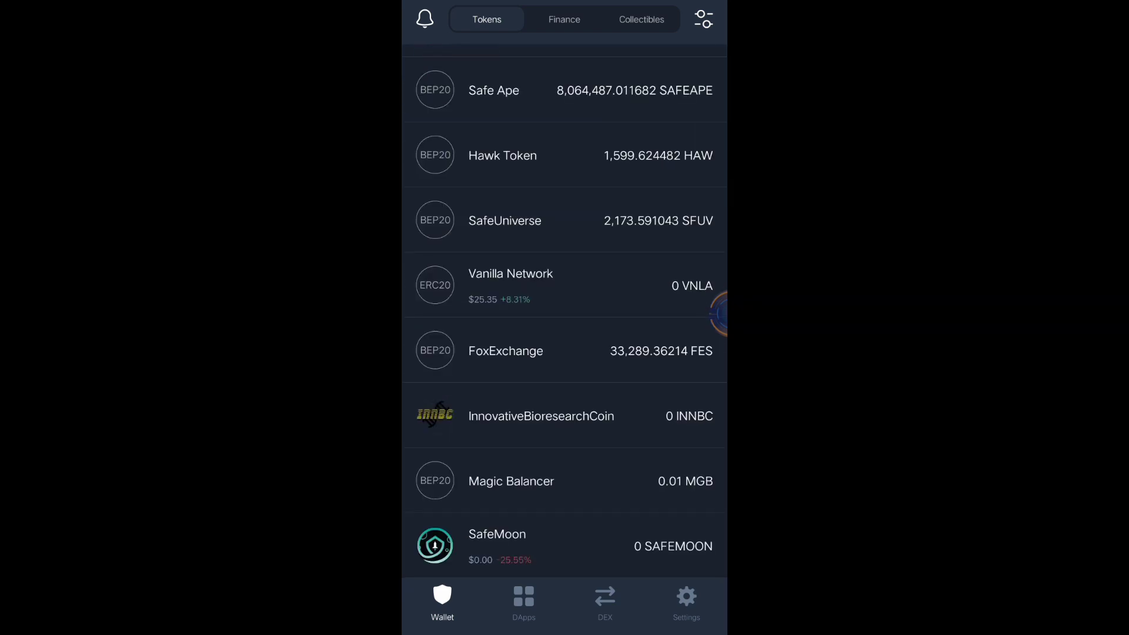